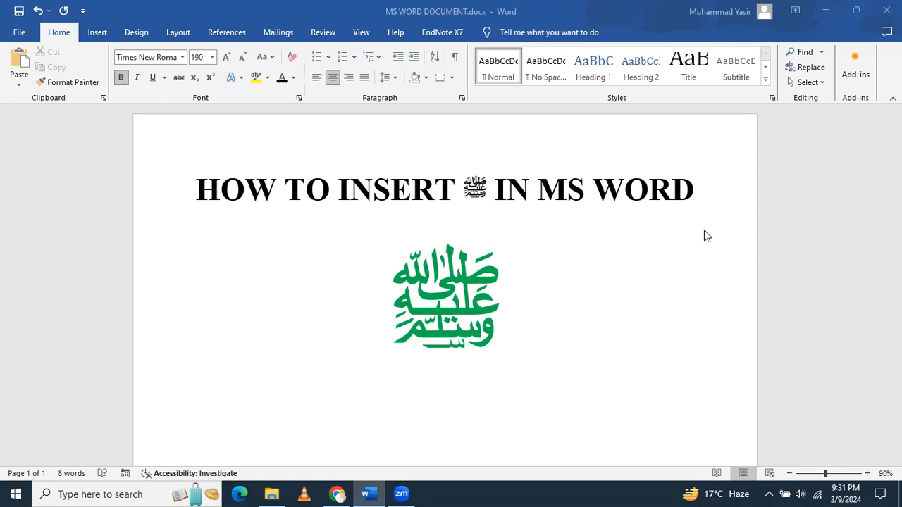
pyautogui.moveTo(495, 295)
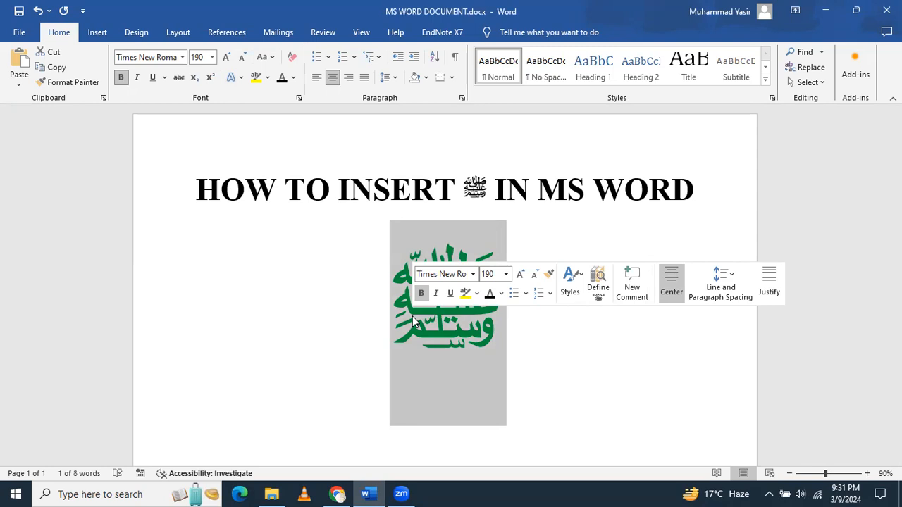
# Step: Delete the large green ﷺ symbol below the heading
pyautogui.click(495, 313)
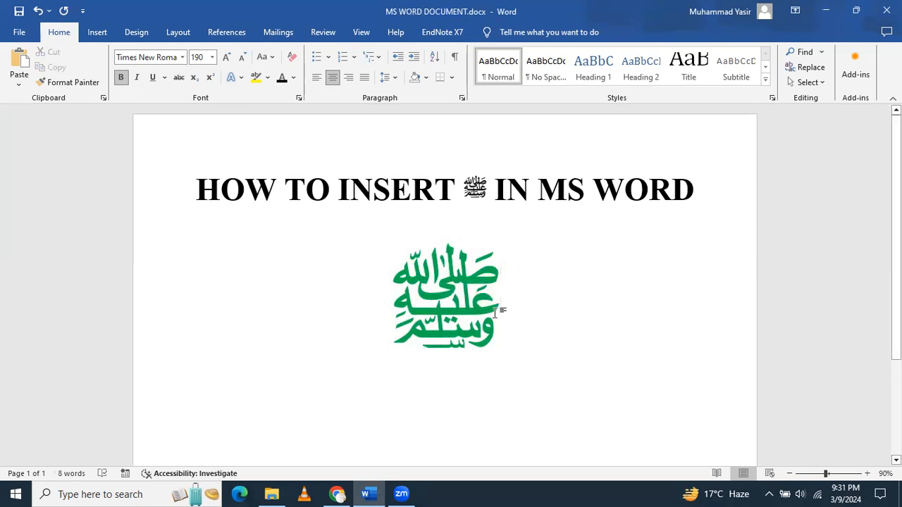
pyautogui.press('Delete')
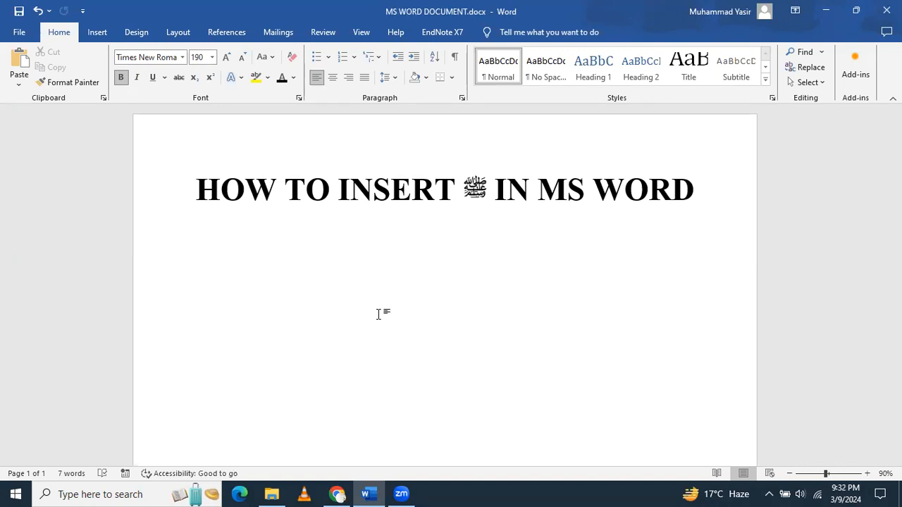
# Step: Type the code FDFA to re-create the ﷺ symbol below the heading
pyautogui.write('F')
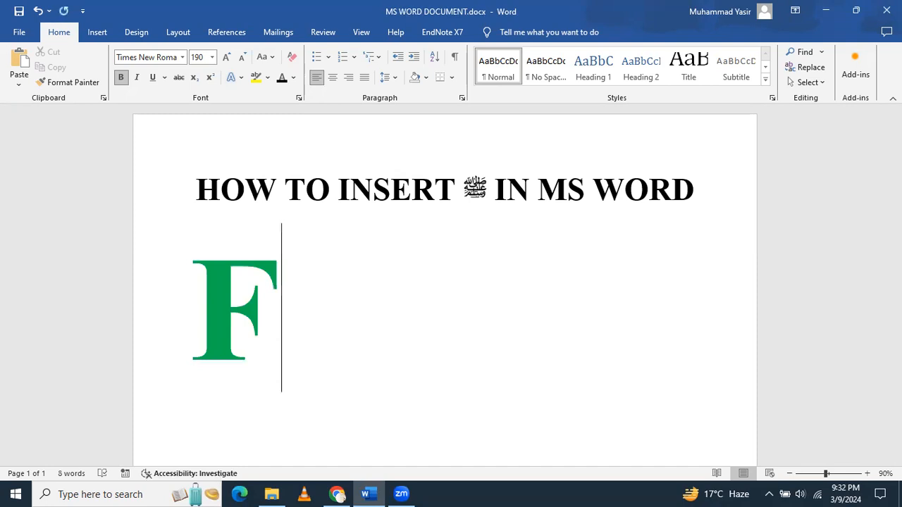
pyautogui.write('DFA')
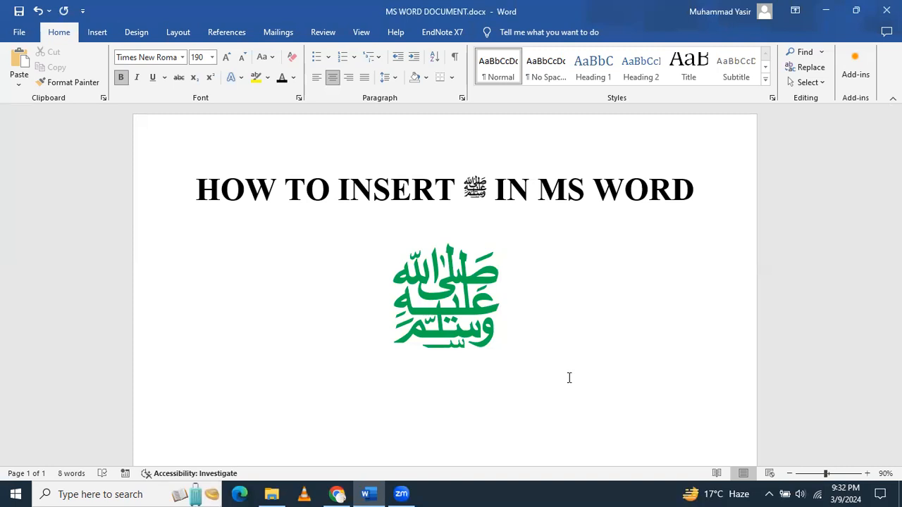
pyautogui.moveTo(562, 363)
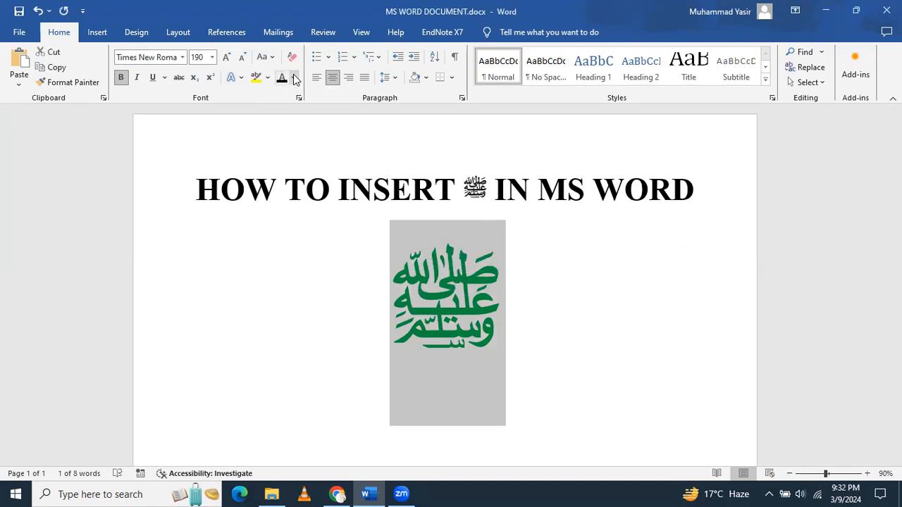
# Step: Preview black and yellow, then set the ﷺ symbol's font colour to Purple
pyautogui.click(294, 77)
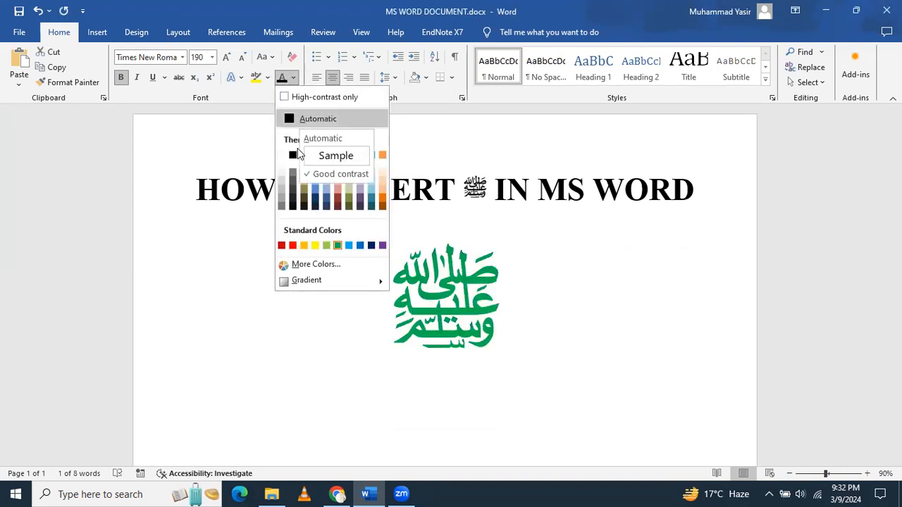
pyautogui.click(289, 155)
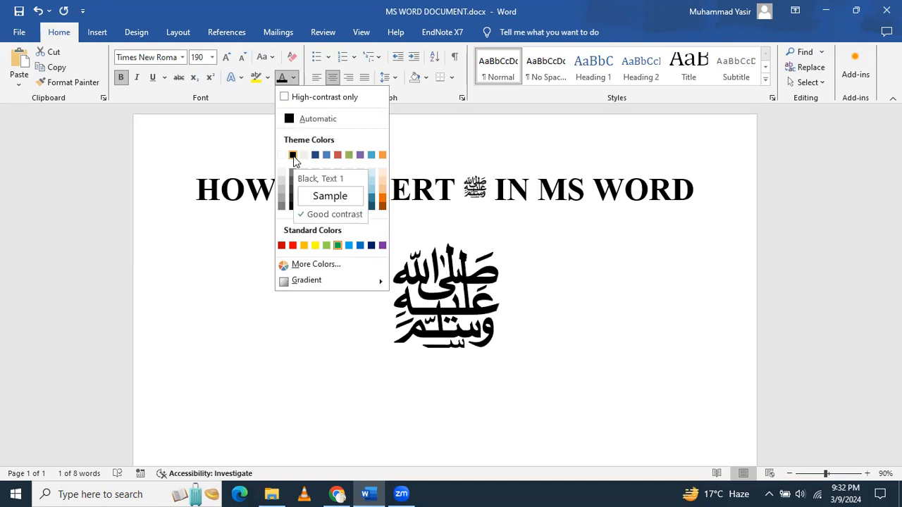
pyautogui.click(315, 245)
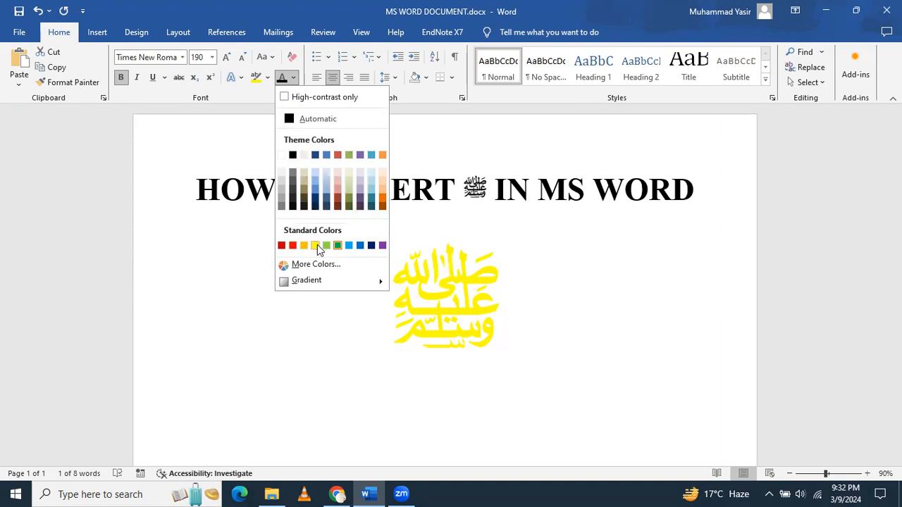
pyautogui.click(382, 245)
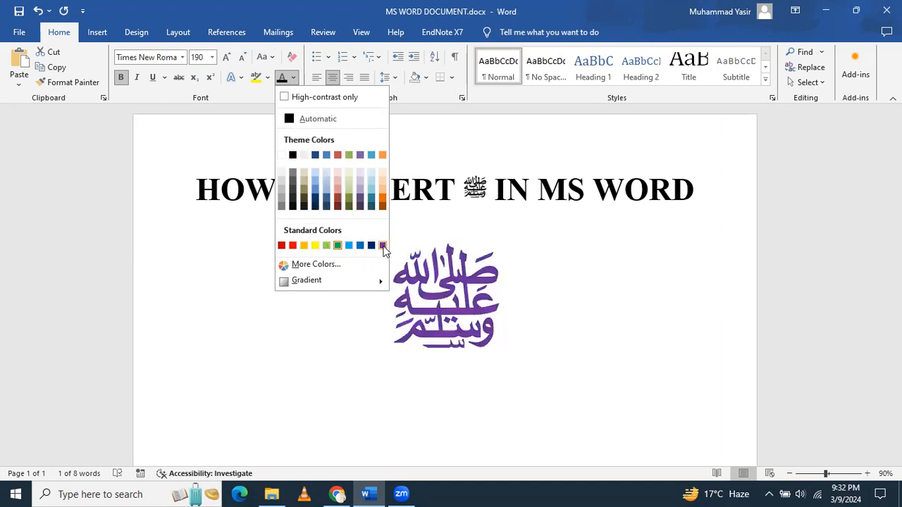
pyautogui.click(448, 317)
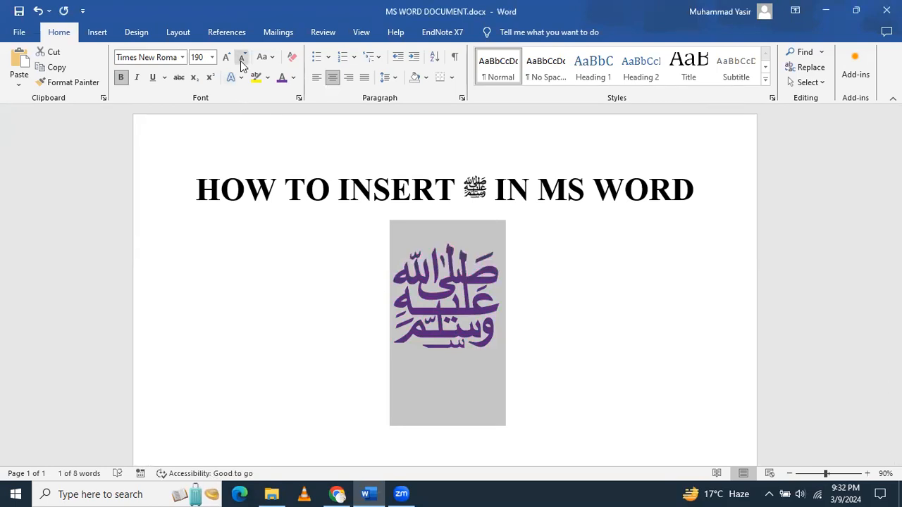
# Step: Adjust the ﷺ symbol's font size down from 190 to 180
pyautogui.click(241, 57)
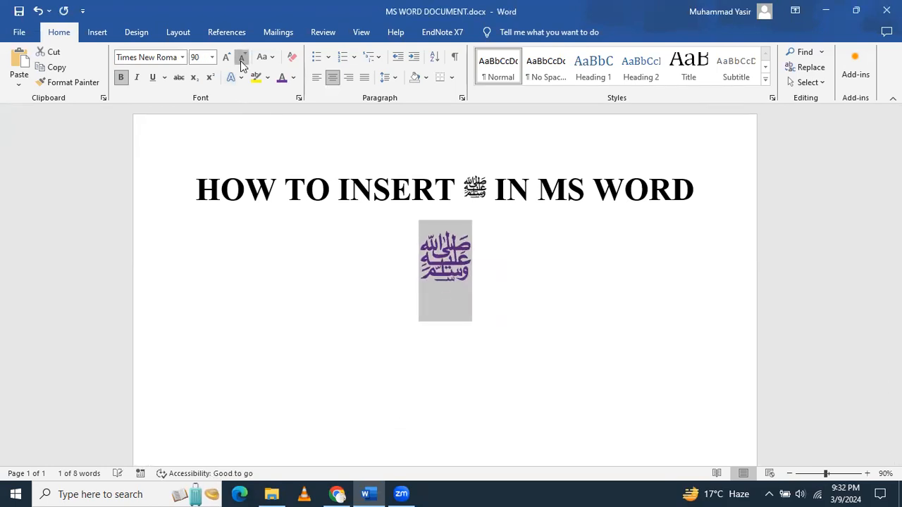
pyautogui.click(241, 57)
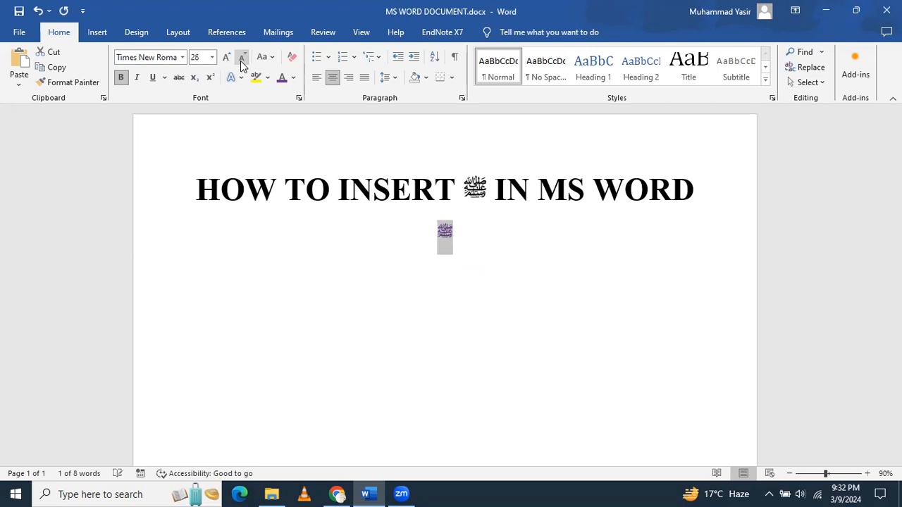
pyautogui.click(242, 57)
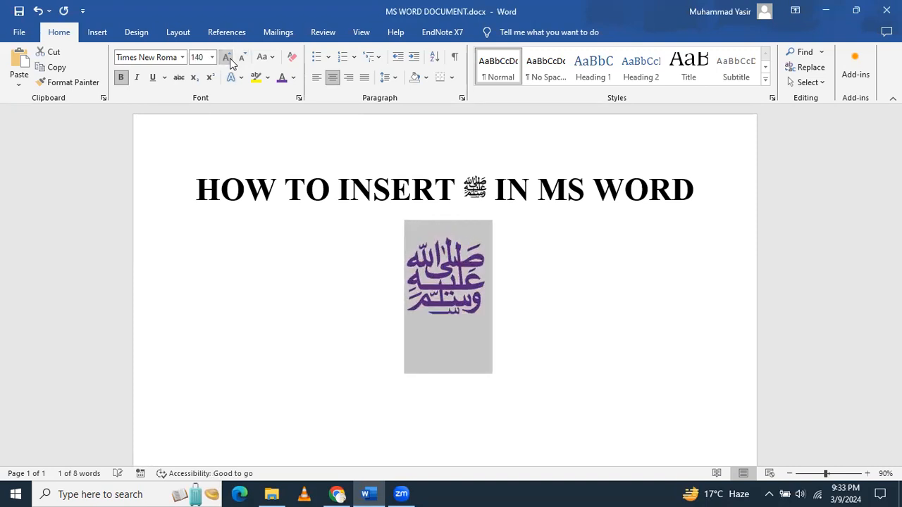
pyautogui.click(226, 58)
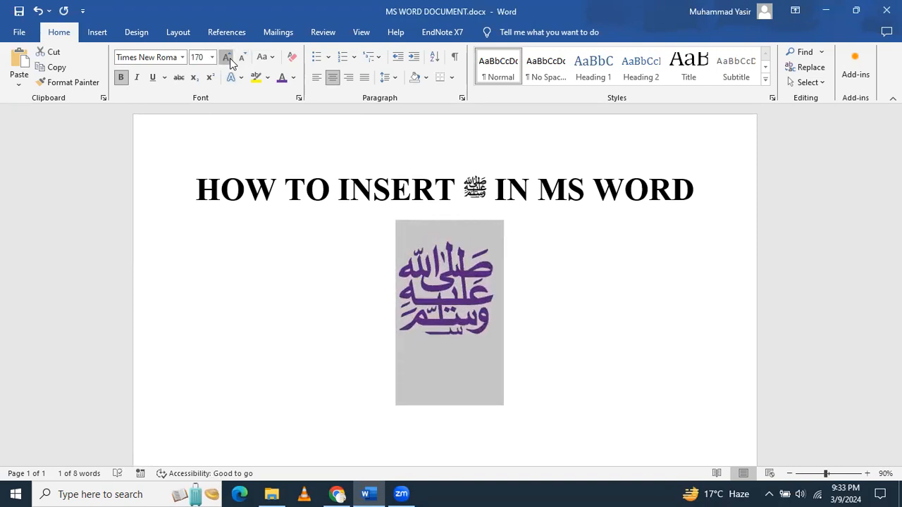
pyautogui.click(227, 57)
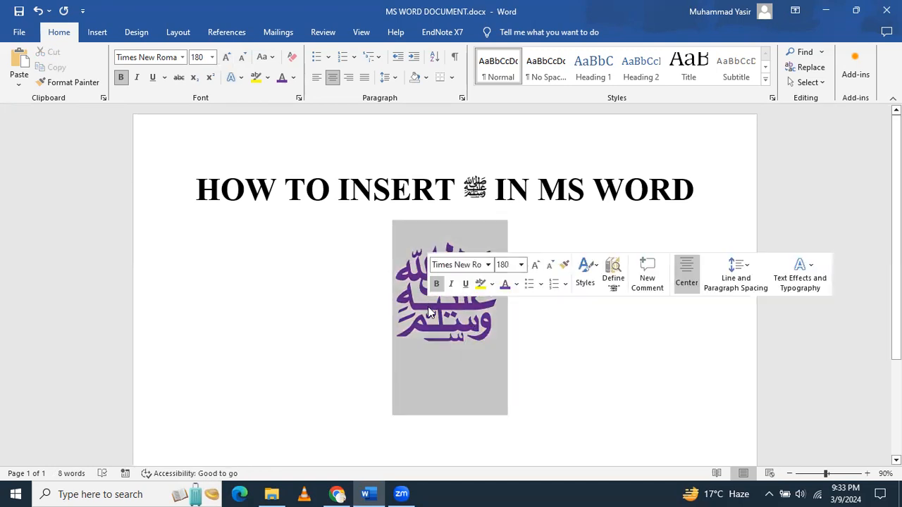
# Step: Preview green and other highlight colours, then highlight the ﷺ symbol in yellow
pyautogui.click(267, 78)
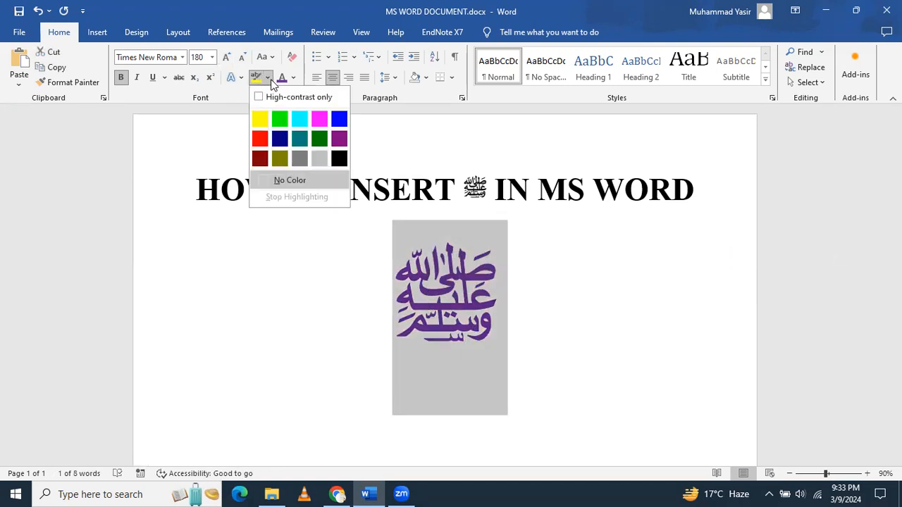
pyautogui.moveTo(293, 104)
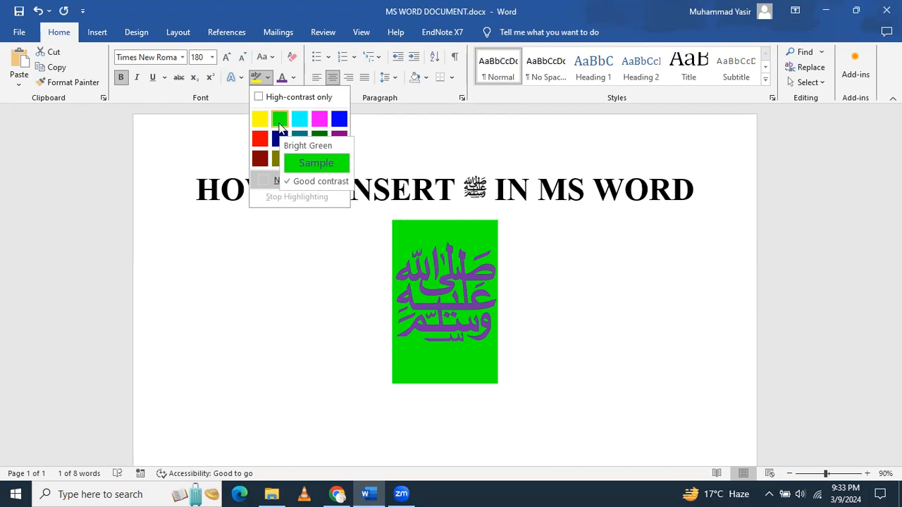
pyautogui.click(339, 138)
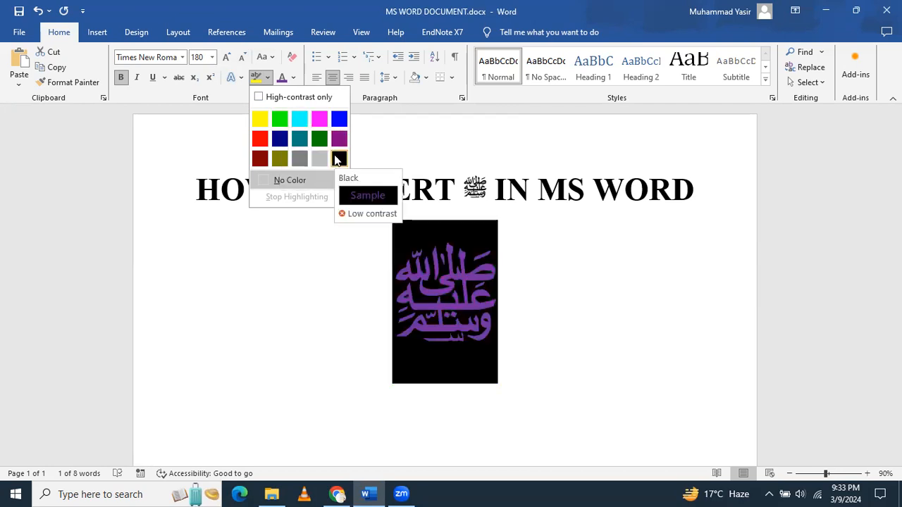
pyautogui.click(259, 138)
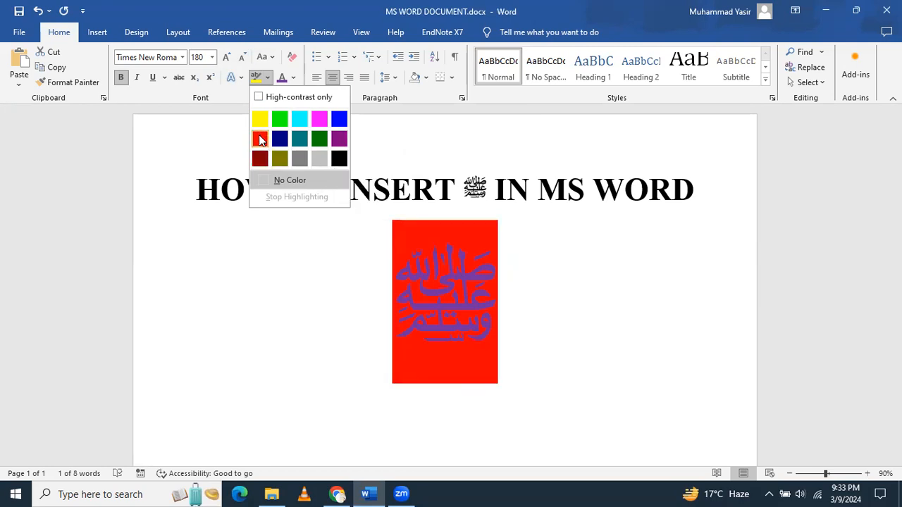
pyautogui.moveTo(260, 138)
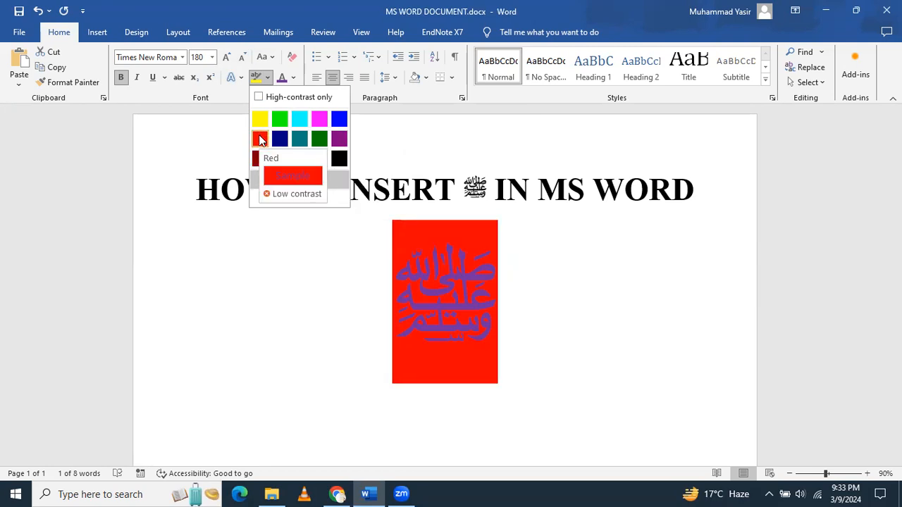
pyautogui.click(260, 119)
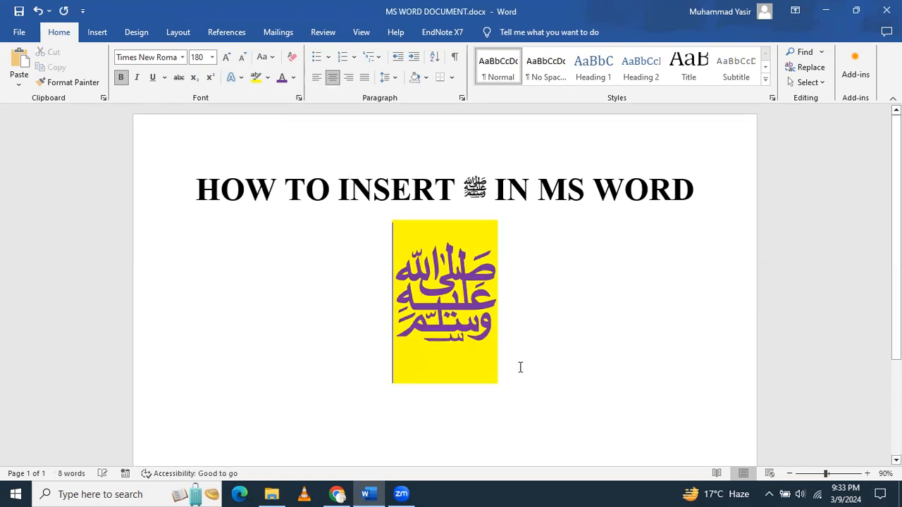
pyautogui.moveTo(522, 321)
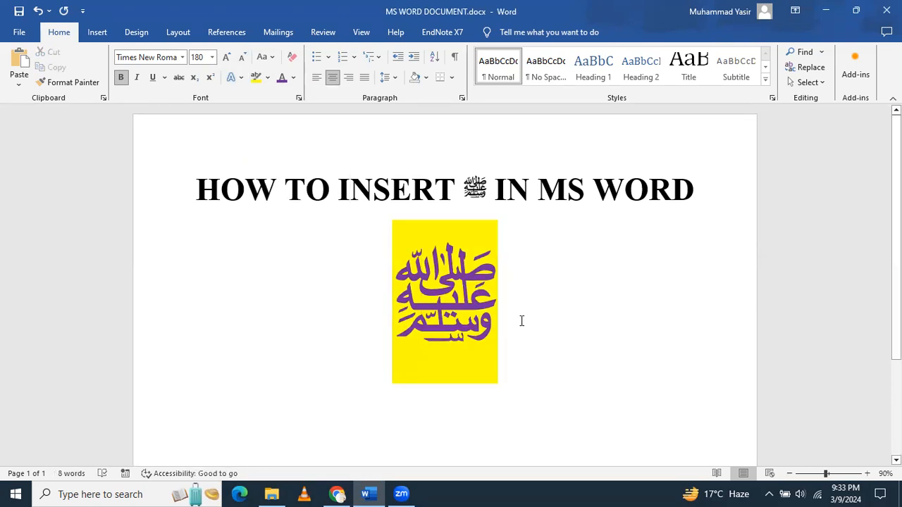